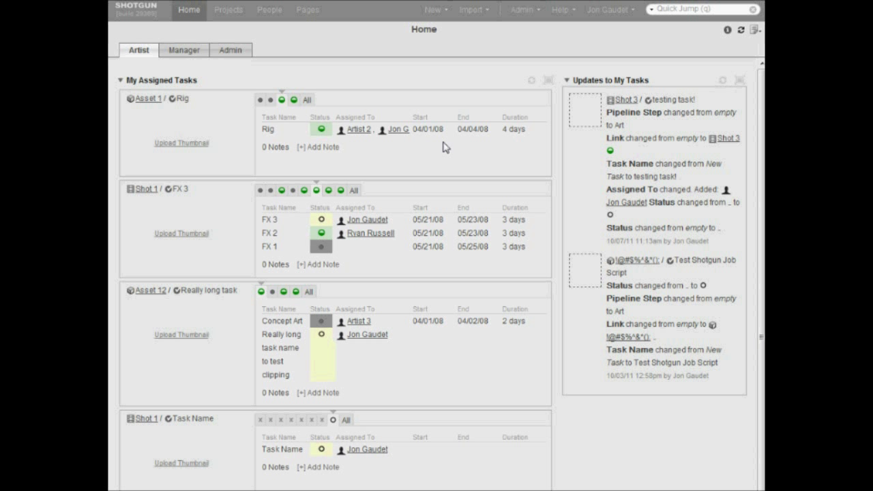
# - Create Shotgun script 'deadline_integration' described 'Script for Deadline integration'
pyautogui.click(434, 9)
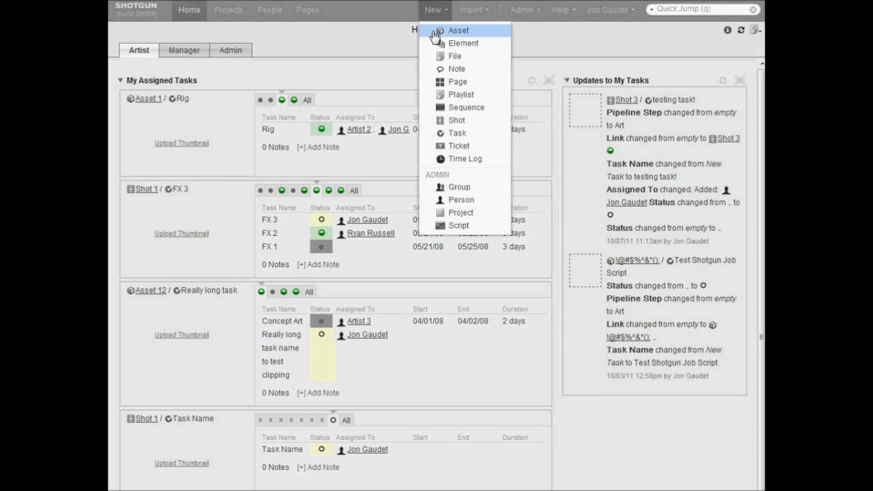
pyautogui.moveTo(451, 225)
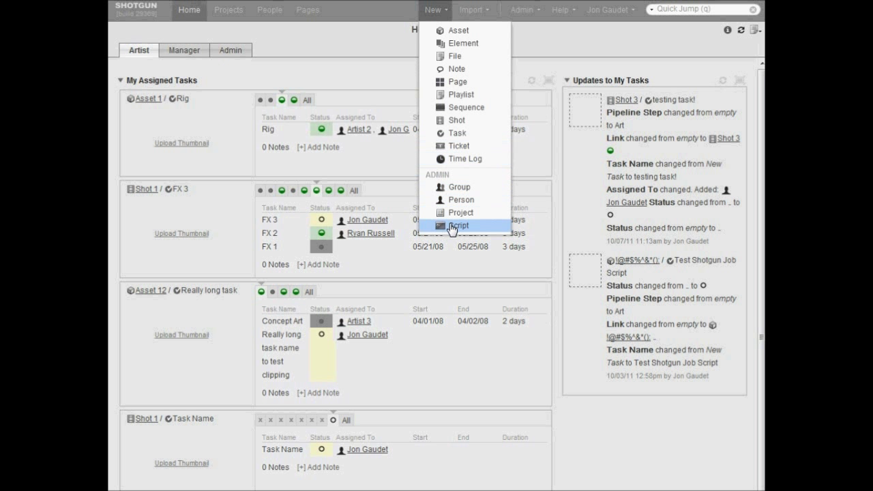
pyautogui.click(459, 225)
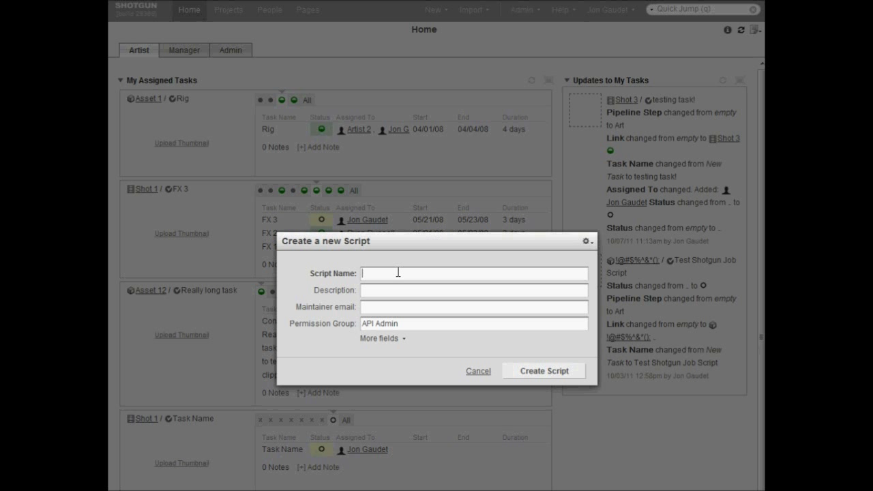
pyautogui.write('deadline_in')
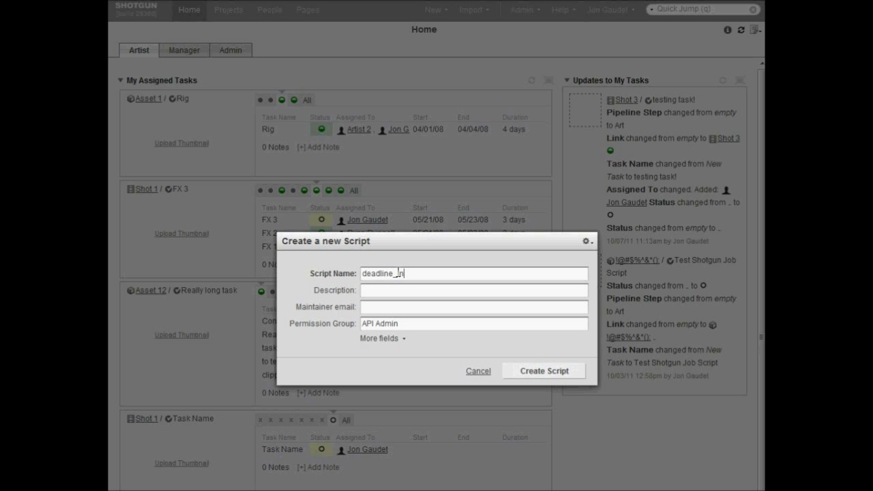
pyautogui.write('Script for Deadline integration')
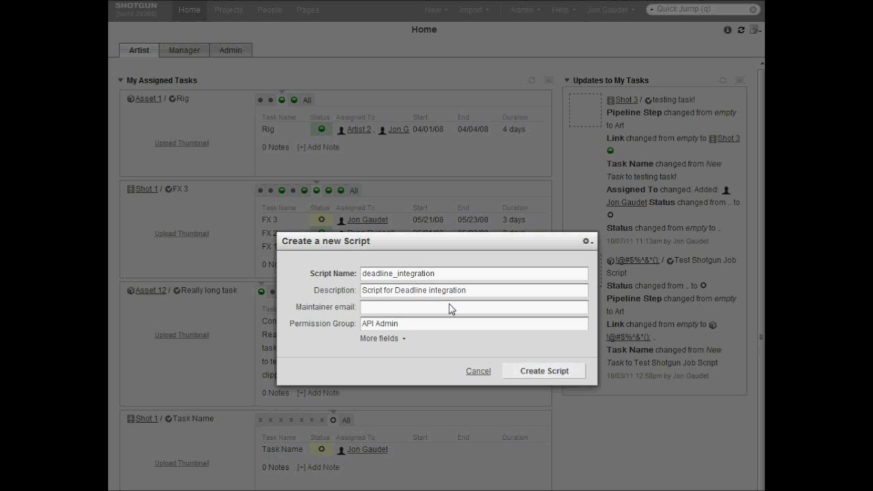
pyautogui.click(544, 370)
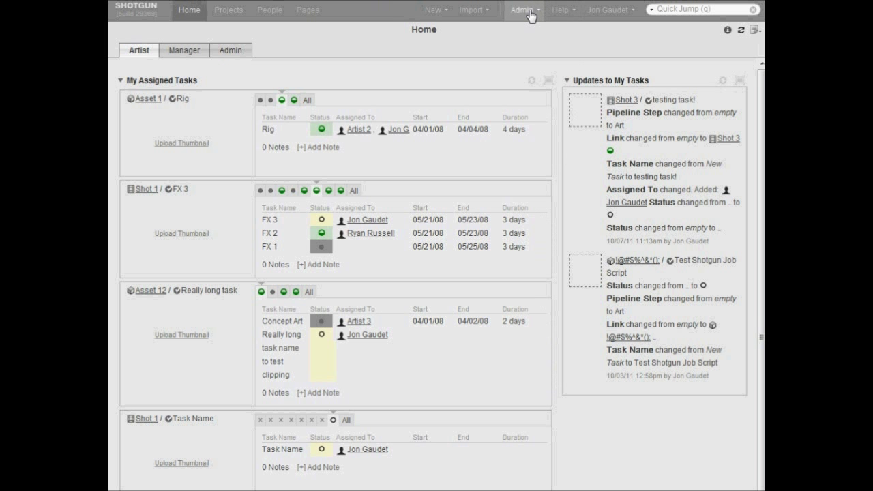
# - Open the Scripts page from the Shotgun Admin menu
pyautogui.click(523, 10)
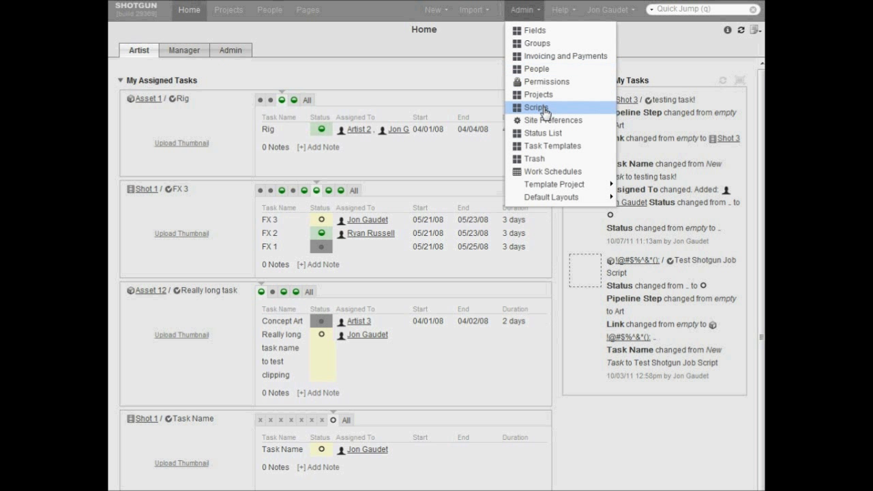
pyautogui.click(539, 107)
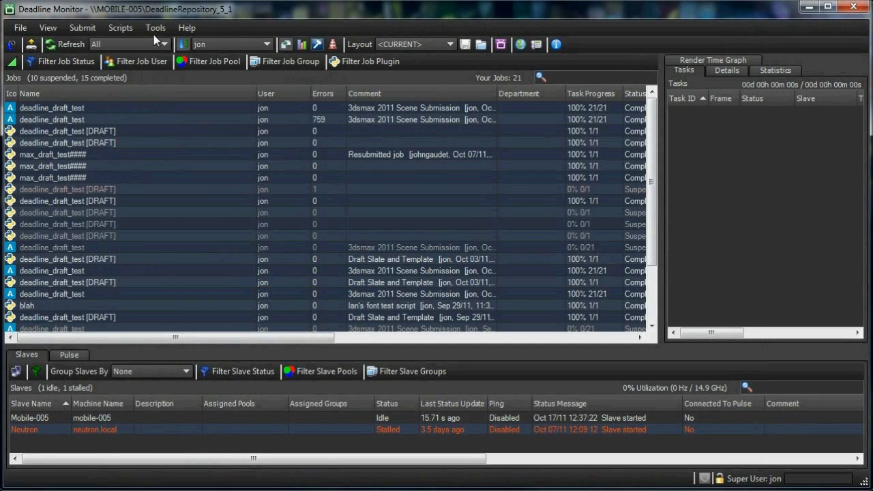
# - Open Tools > Configure Event Plugins and select the Shotgun plugin
pyautogui.click(155, 28)
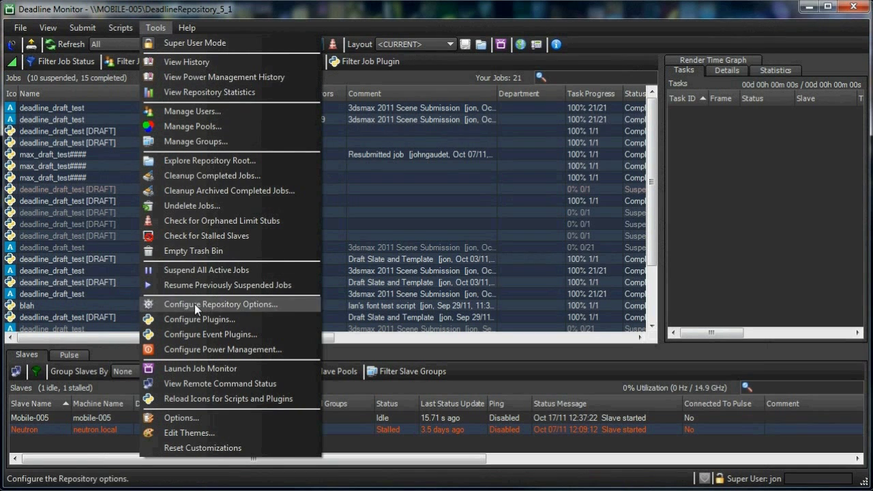
pyautogui.click(210, 334)
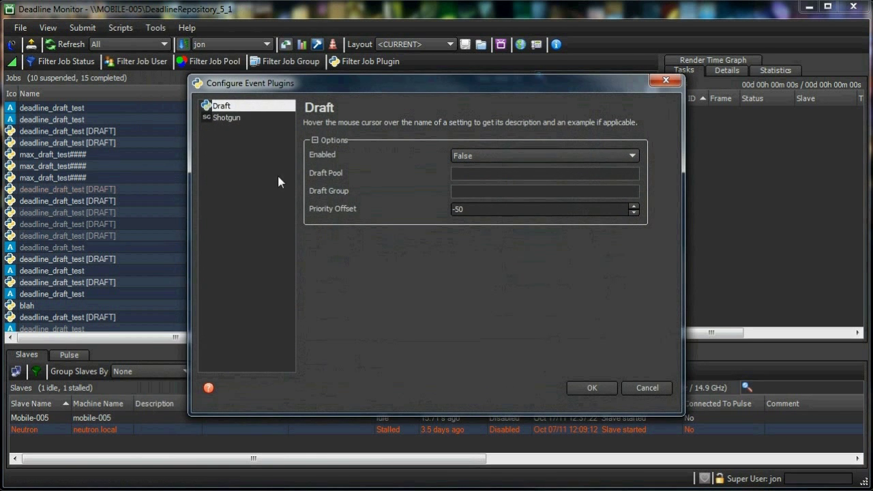
pyautogui.click(226, 117)
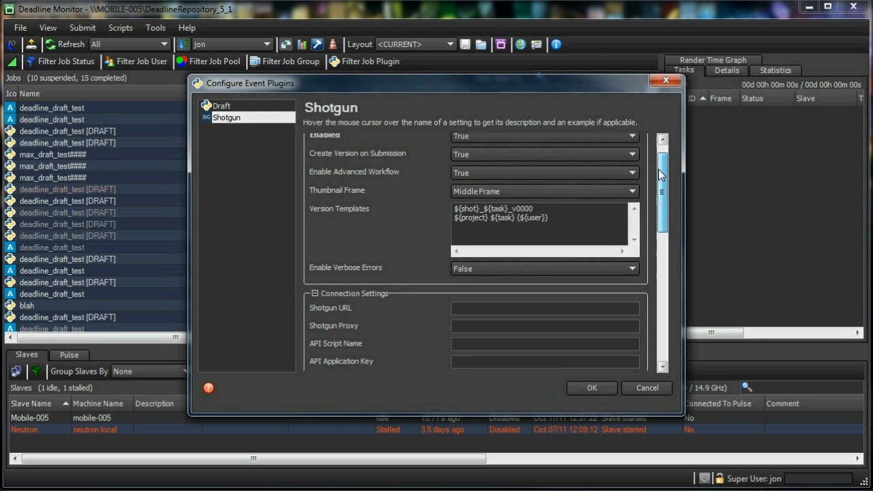
pyautogui.scroll(-3)
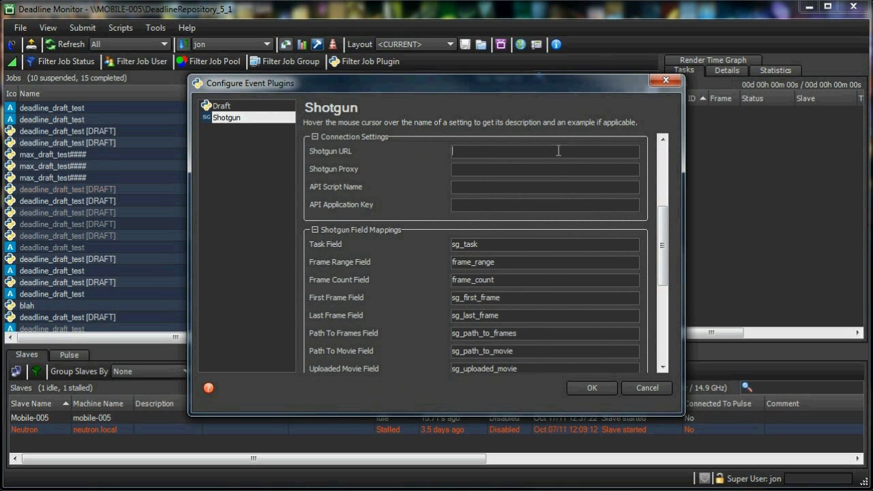
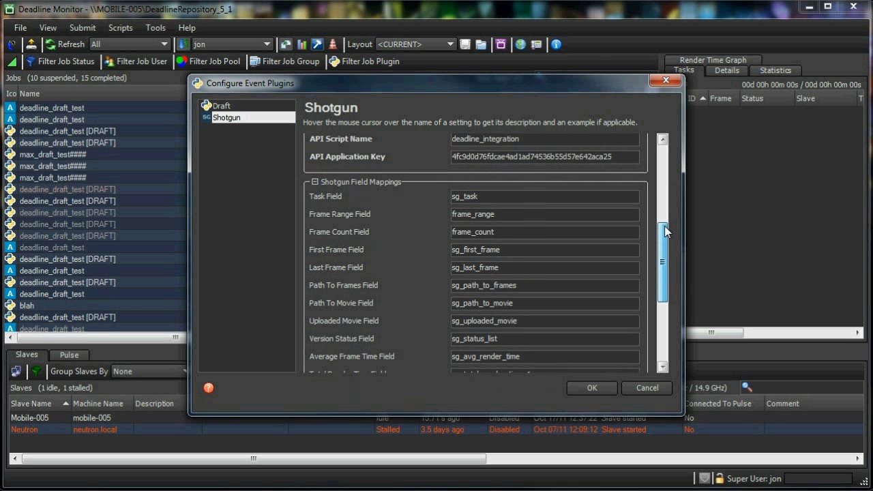
pyautogui.scroll(-3)
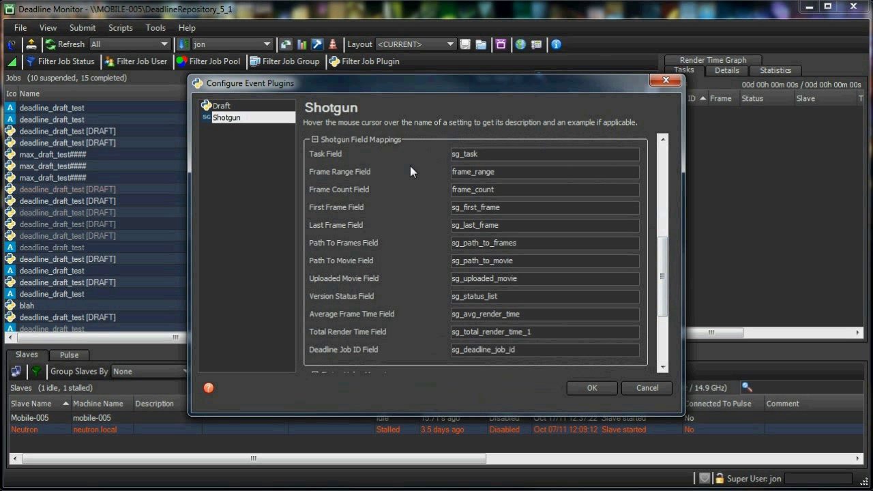
pyautogui.moveTo(425, 214)
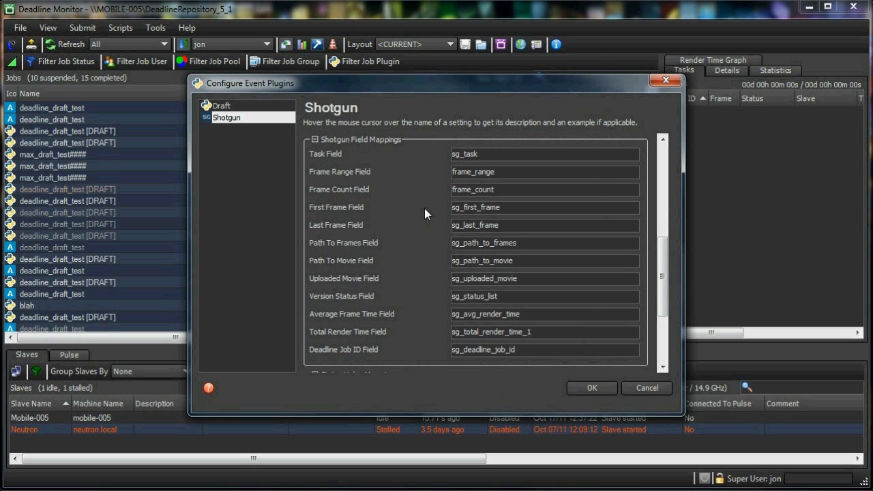
pyautogui.moveTo(435, 111)
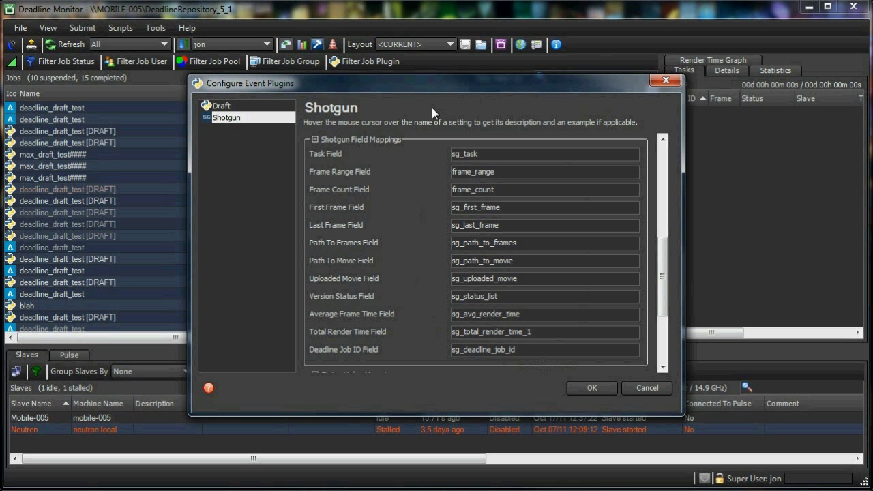
pyautogui.moveTo(499, 193)
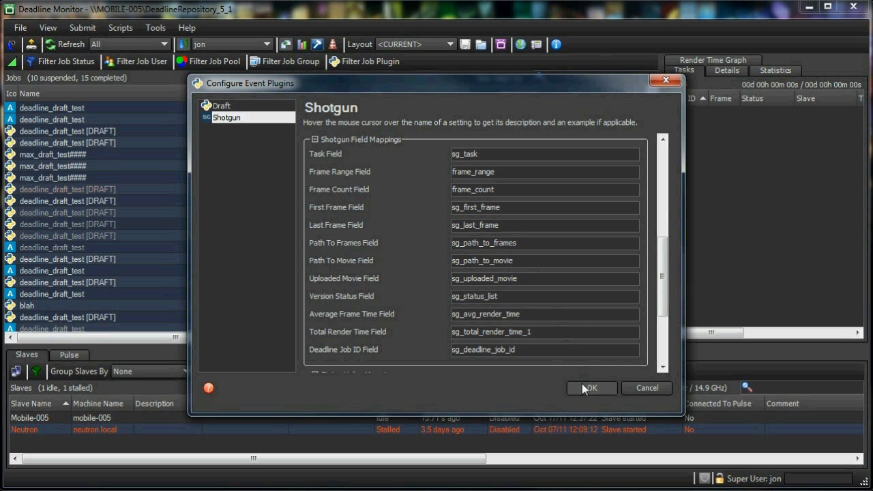
pyautogui.click(591, 388)
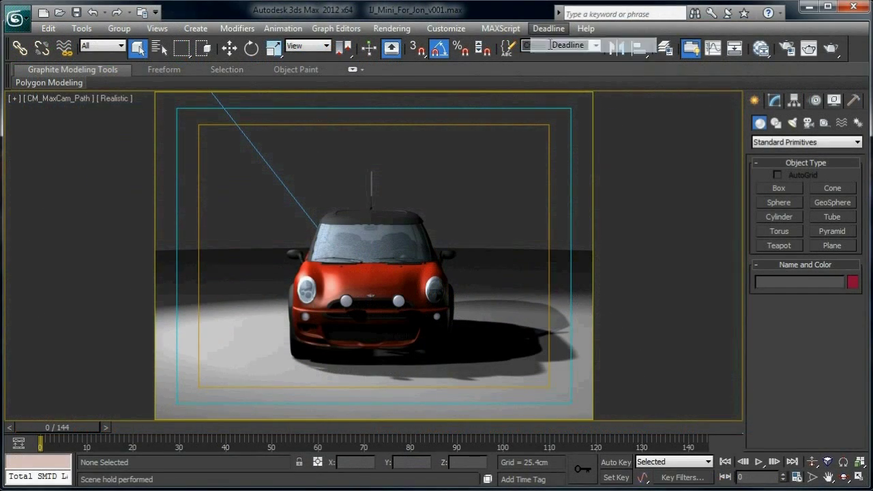
# - Open the Deadline submitter's Shotgun tab, expand Shotgun Data, and open Connect To Shotgun
pyautogui.click(549, 28)
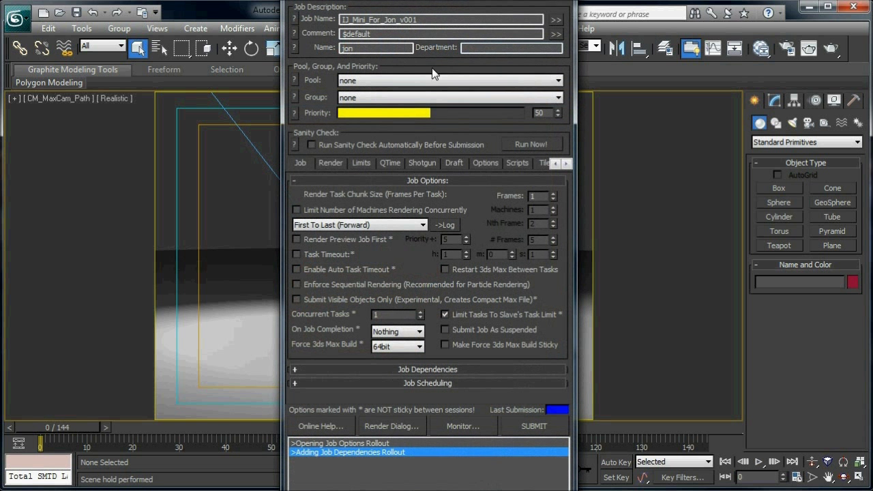
pyautogui.click(421, 163)
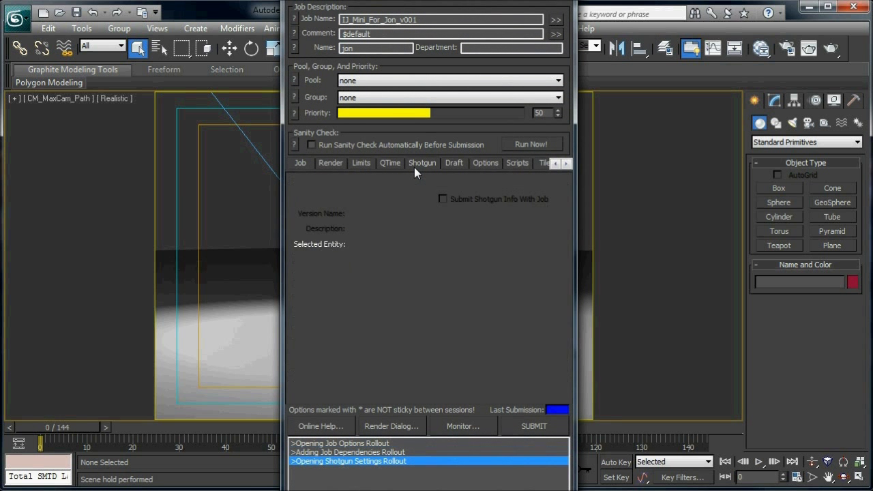
pyautogui.click(421, 163)
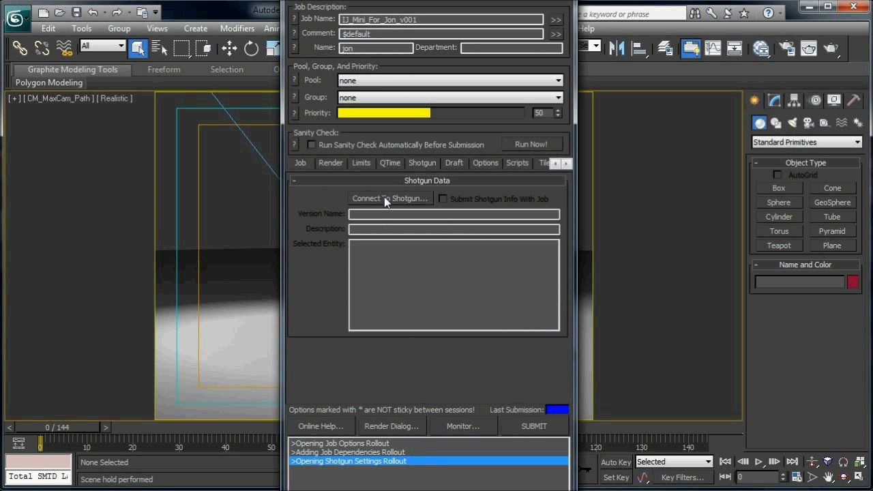
pyautogui.click(389, 198)
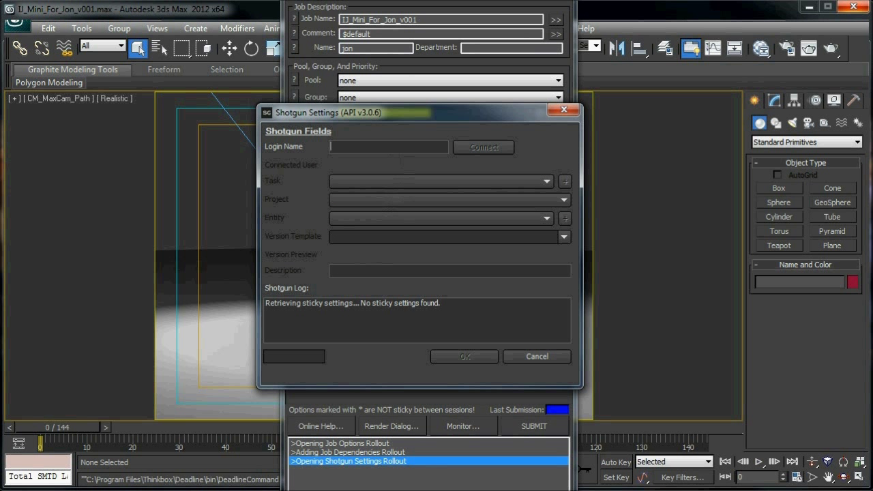
# - Log in to Shotgun as 'jon' and select the Shotgun Integration Demo task
pyautogui.write('jon')
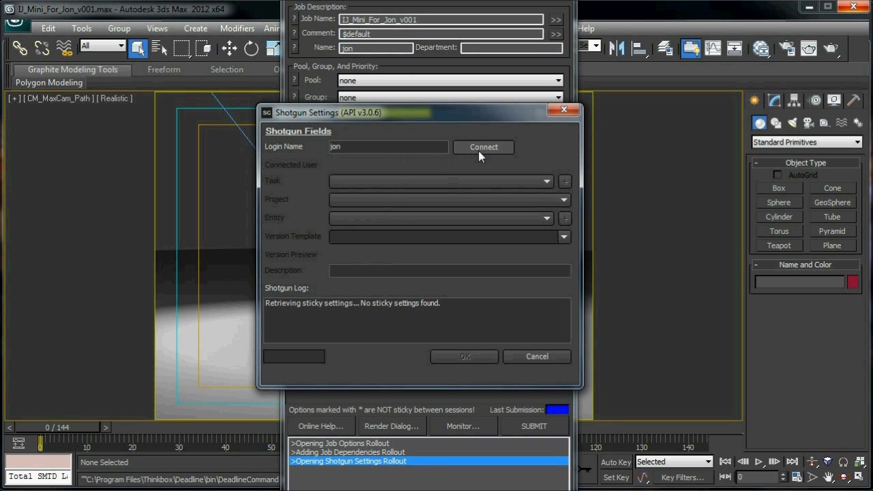
pyautogui.click(484, 147)
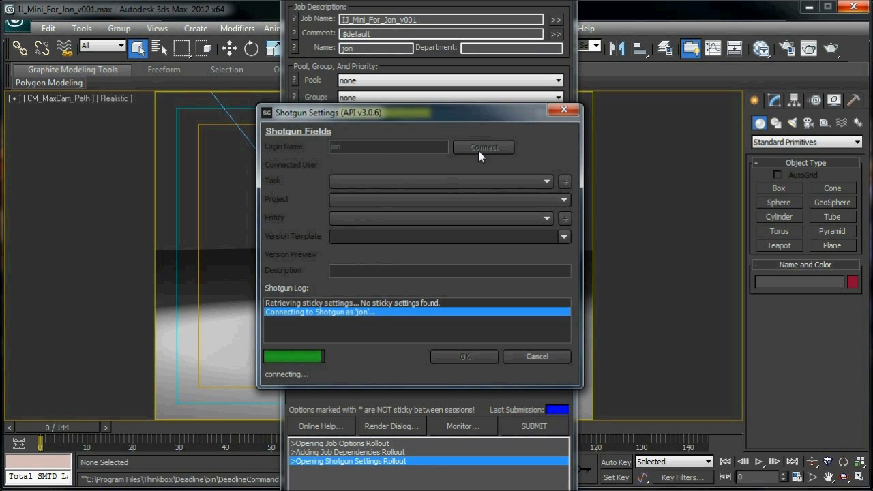
pyautogui.click(483, 148)
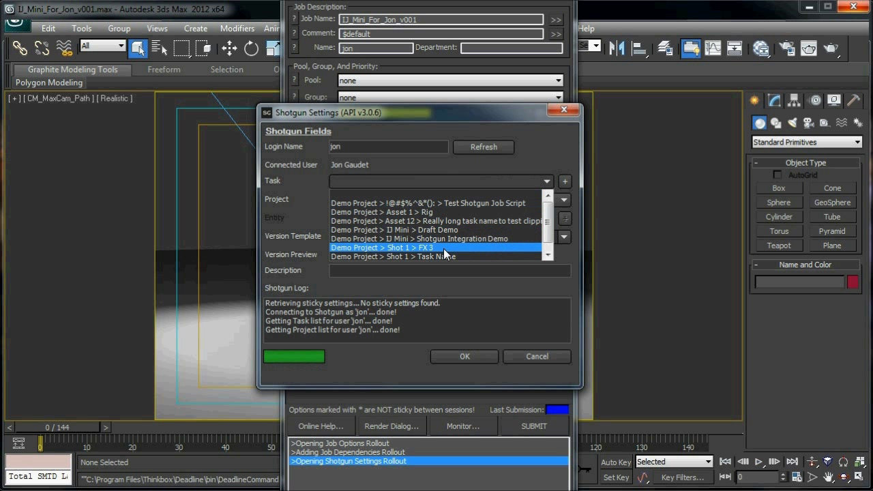
pyautogui.click(564, 181)
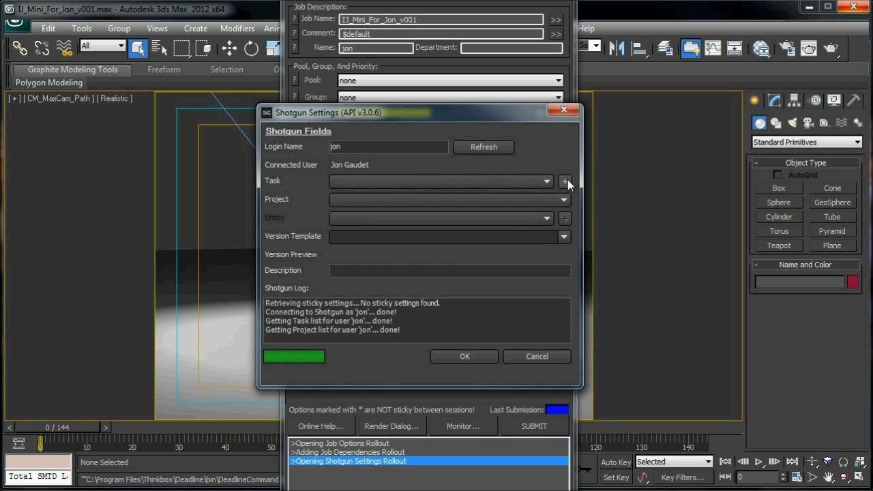
pyautogui.click(566, 181)
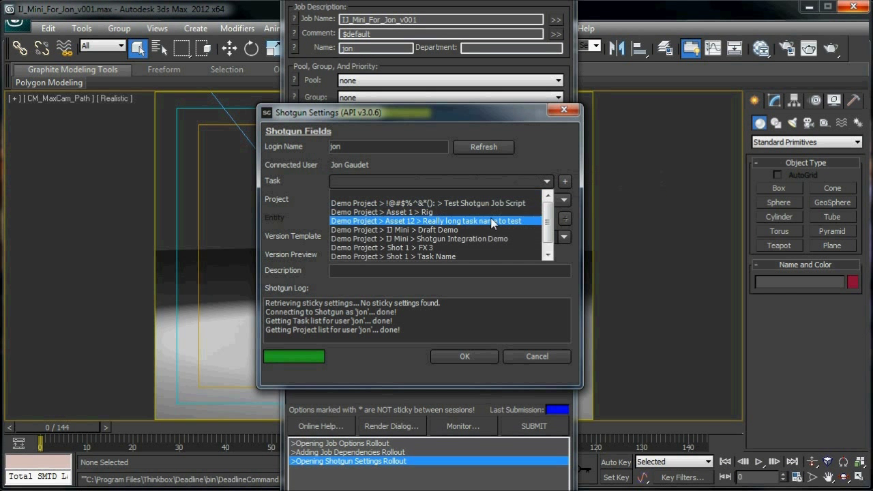
pyautogui.click(418, 239)
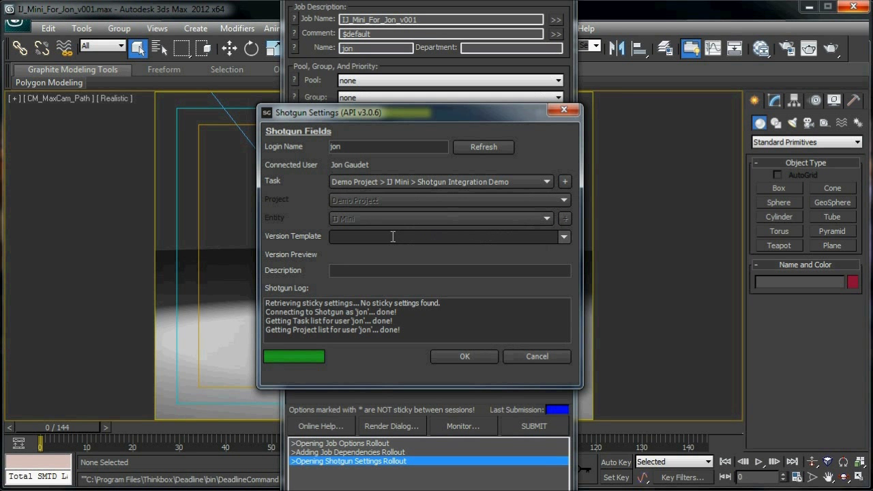
# - Choose a version name template, add description 'This is a description for the Shotgun Version!', confirm
pyautogui.click(564, 237)
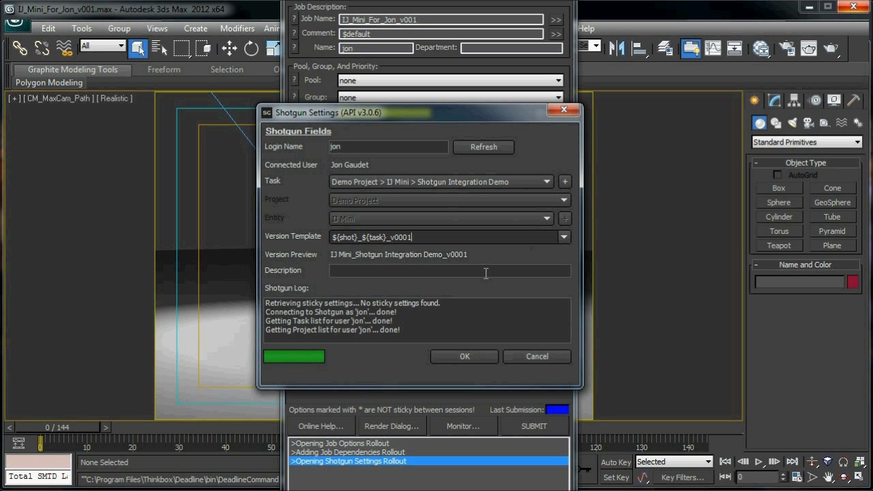
pyautogui.write('This is a description')
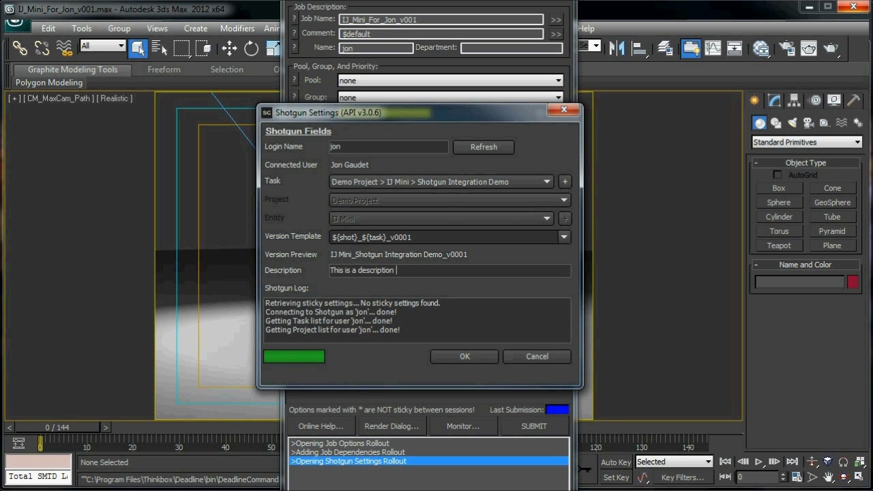
pyautogui.write('for the Shotgun Version!')
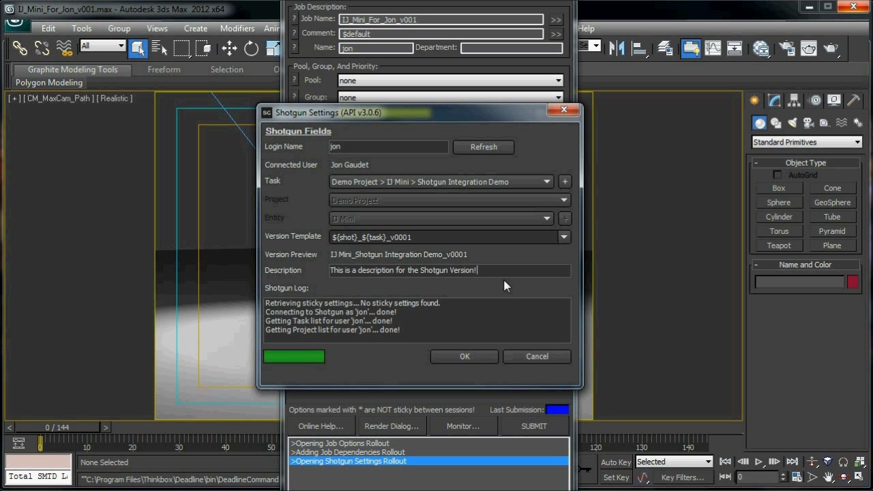
pyautogui.click(464, 356)
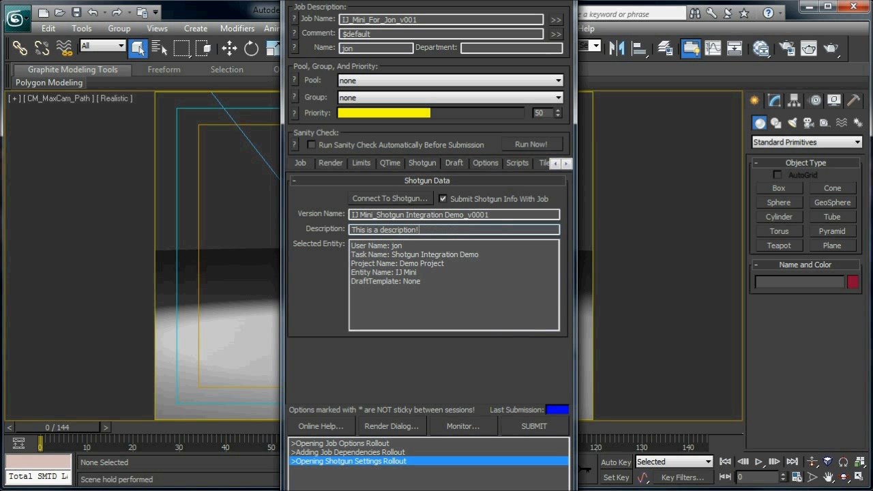
pyautogui.moveTo(534, 425)
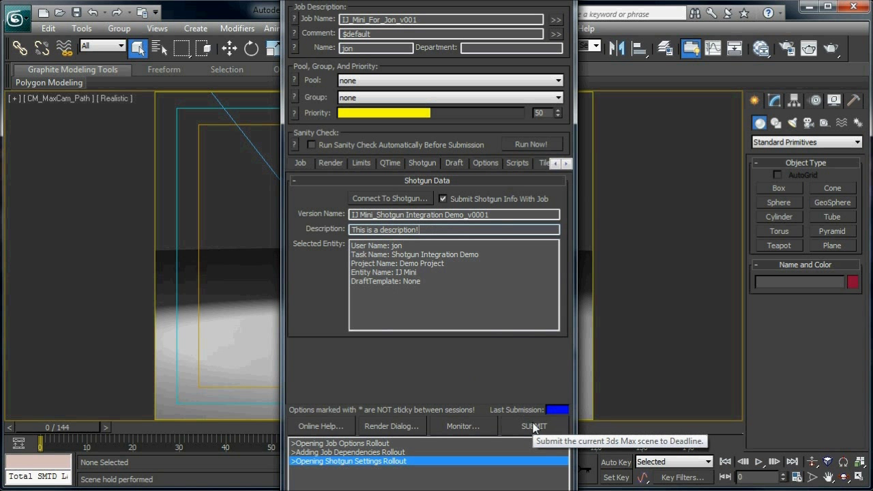
# - Submit IJ_Mini_For_Jon_v001 to Deadline and acknowledge the success, creating Shotgun version 457
pyautogui.click(533, 426)
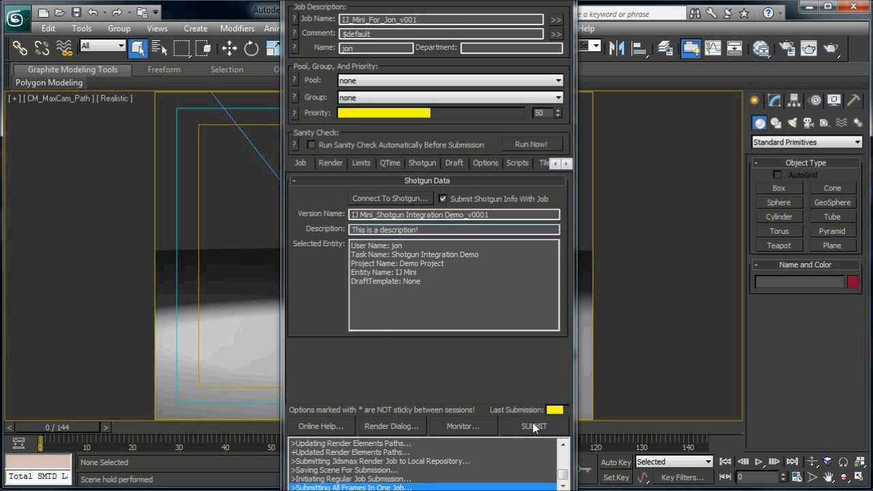
pyautogui.click(534, 425)
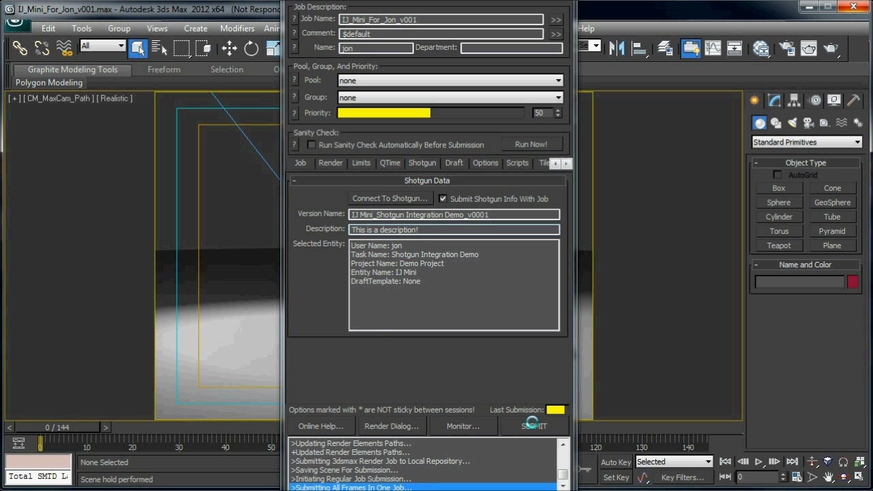
pyautogui.click(534, 425)
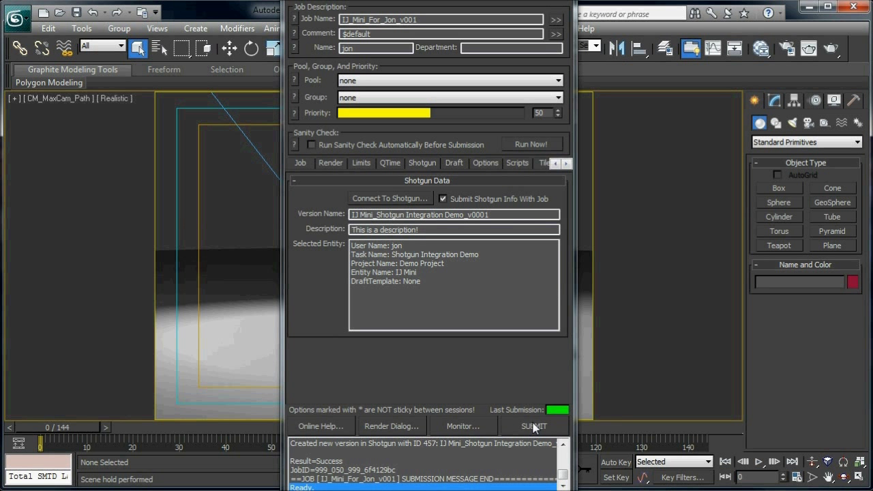
pyautogui.moveTo(673, 305)
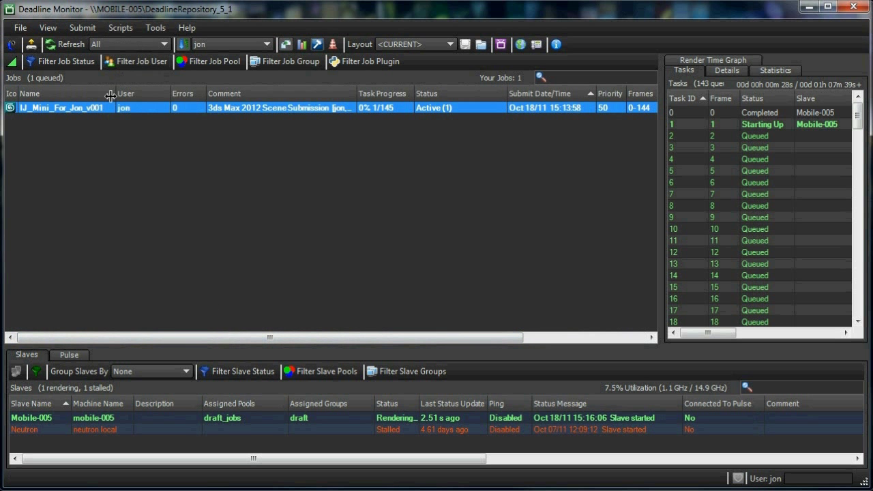
pyautogui.rightClick(126, 93)
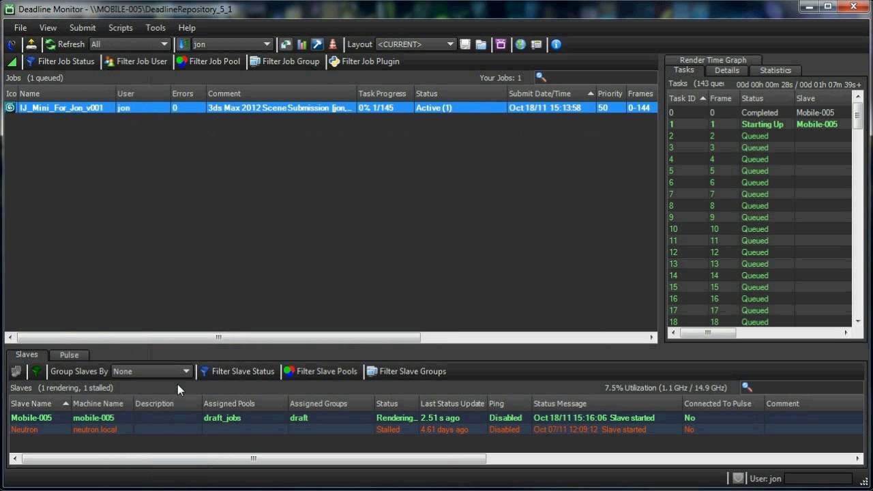
pyautogui.rightClick(58, 94)
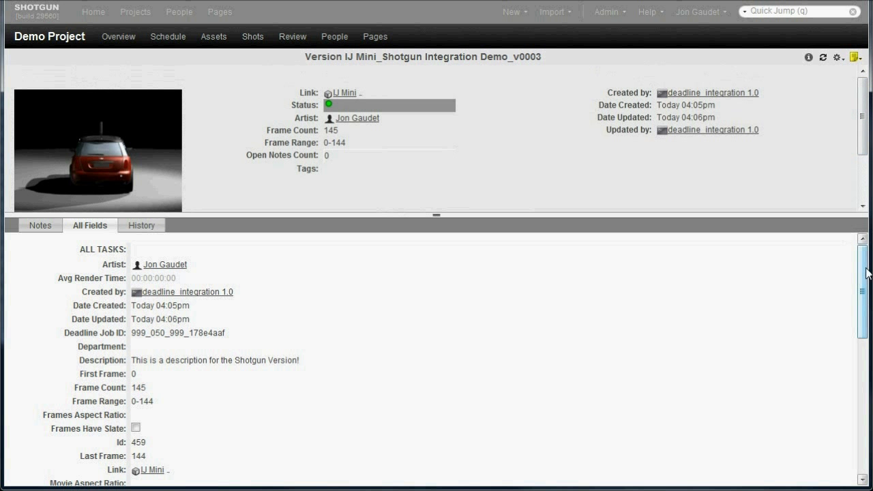
pyautogui.scroll(-3)
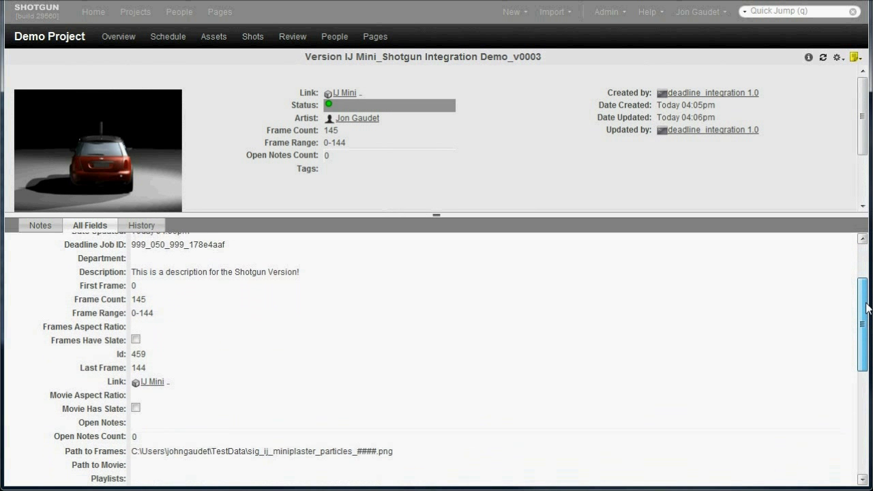
pyautogui.scroll(-3)
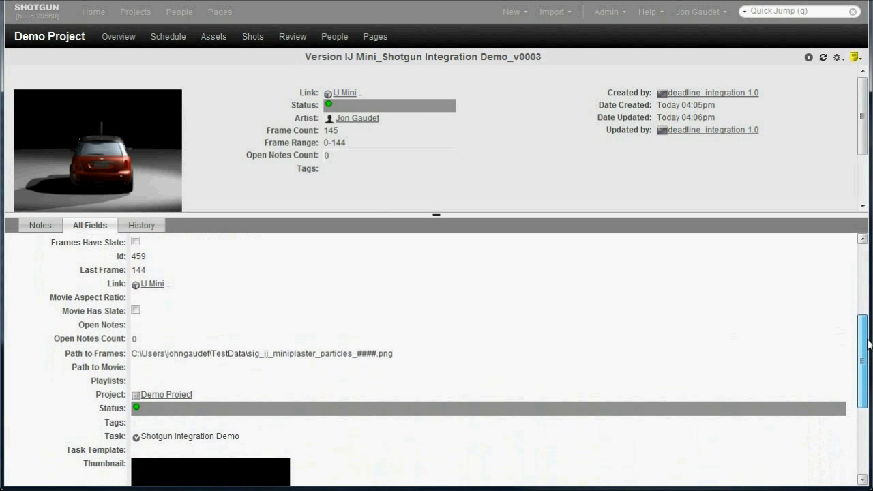
pyautogui.scroll(-3)
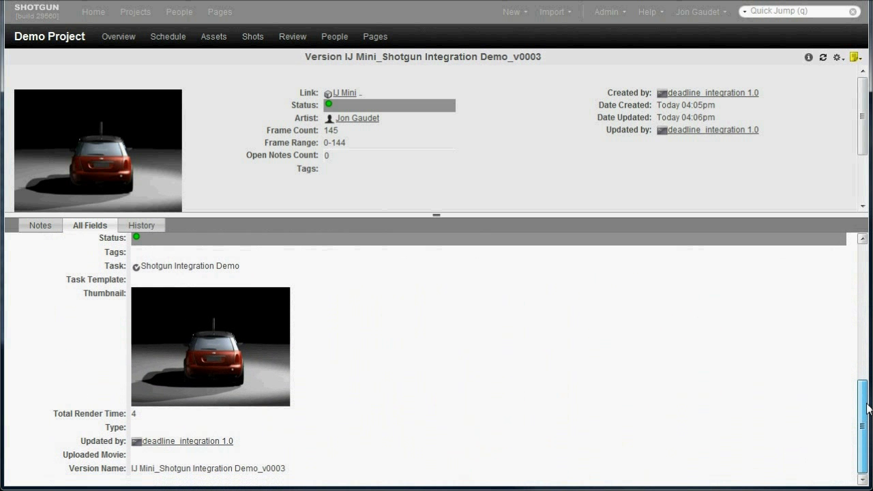
pyautogui.scroll(-3)
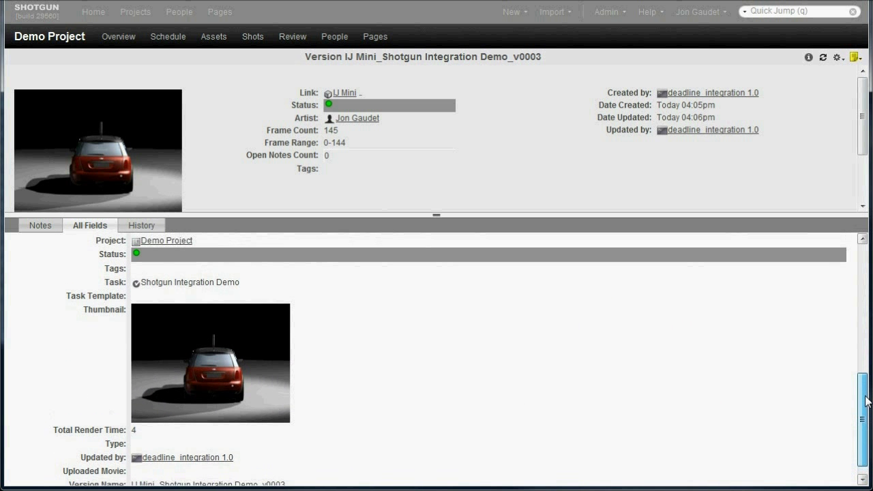